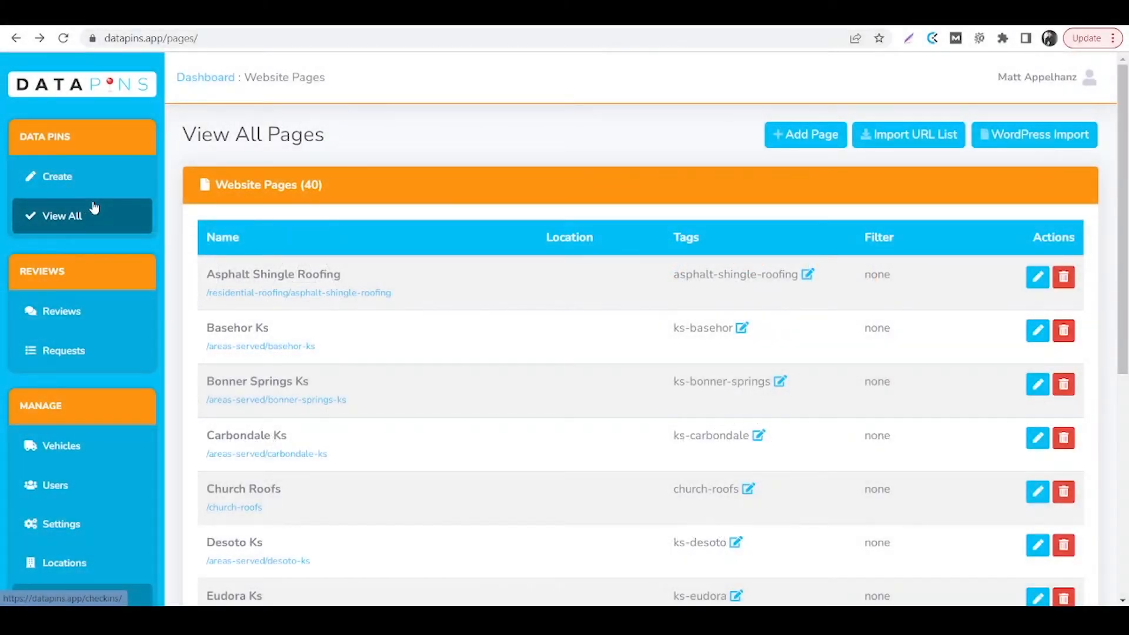
pyautogui.moveTo(112, 205)
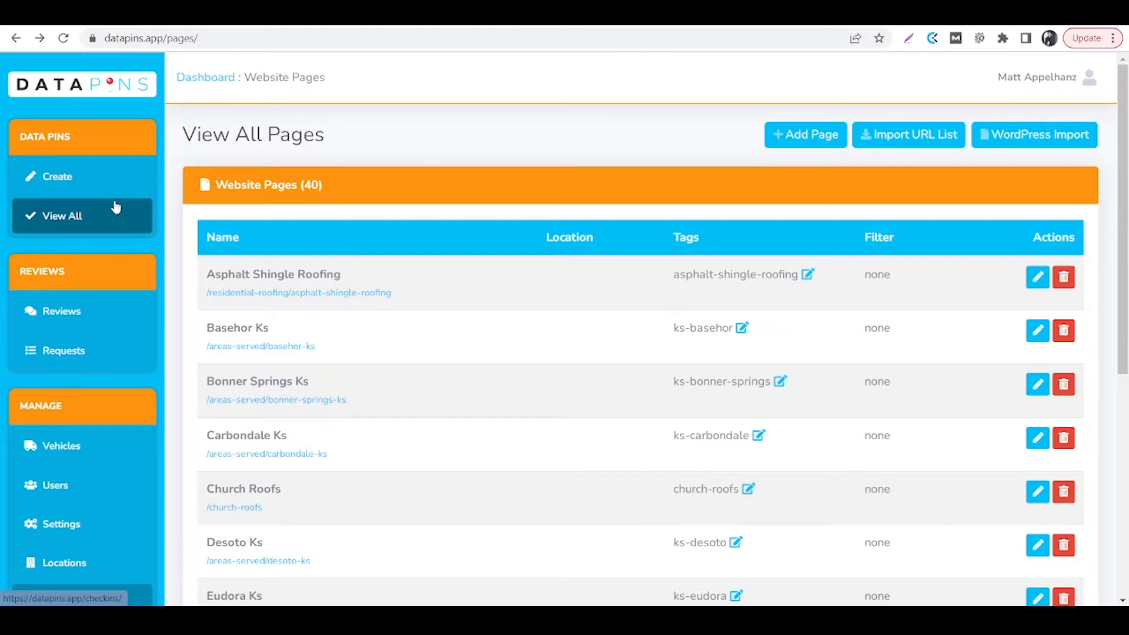
pyautogui.moveTo(121, 211)
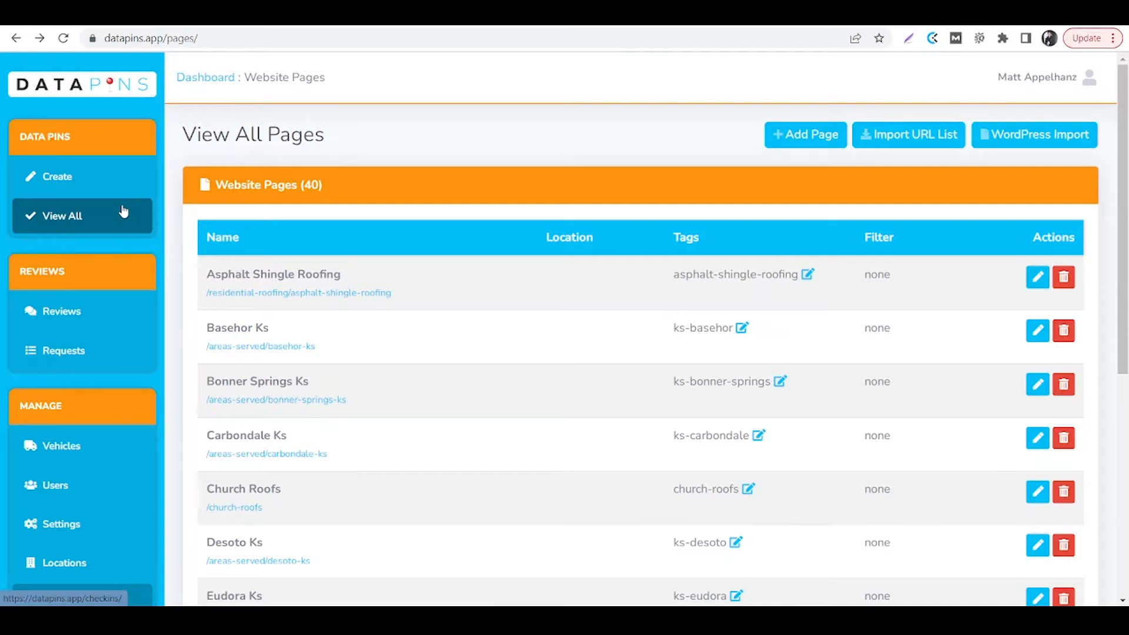
pyautogui.moveTo(148, 203)
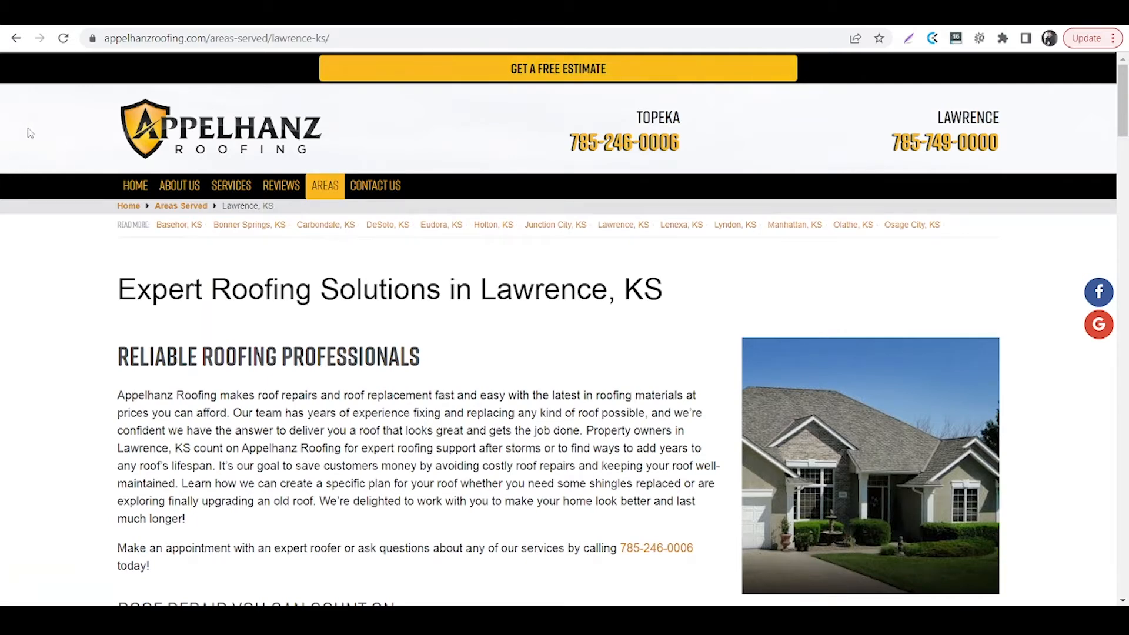
pyautogui.moveTo(517, 130)
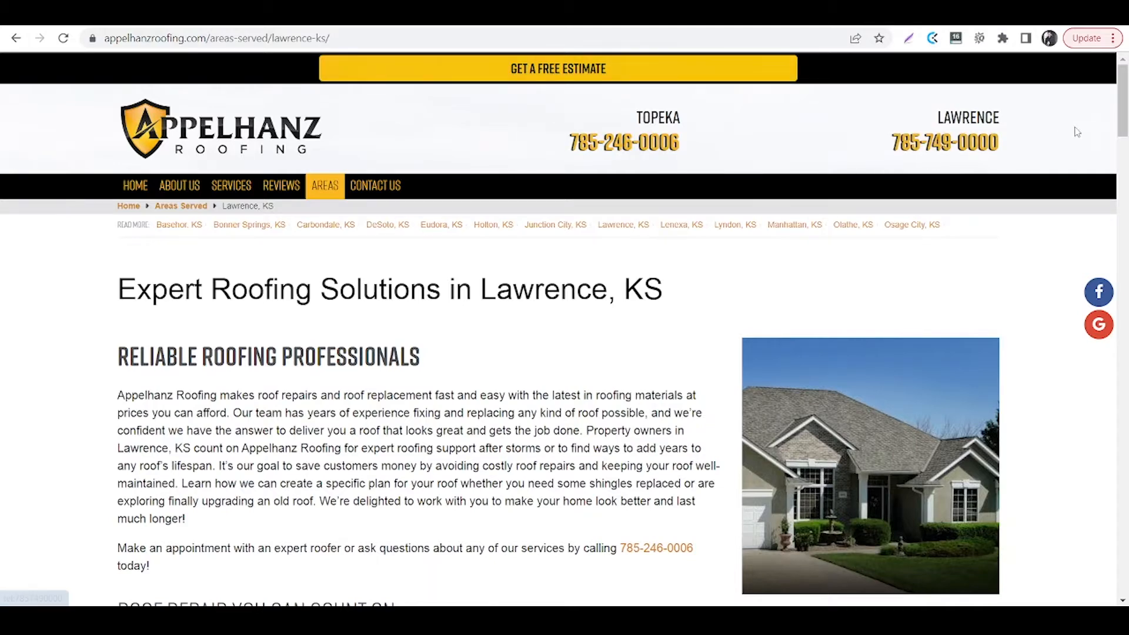
pyautogui.moveTo(1114, 116)
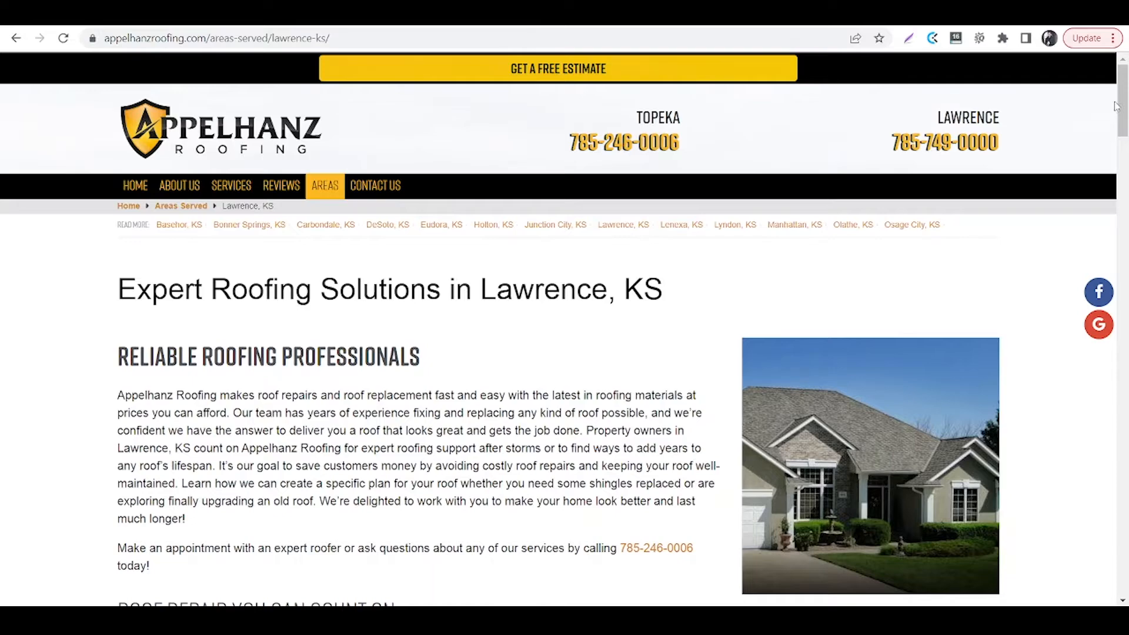
# Scroll the Lawrence, KS page down to the embedded map of job pins
pyautogui.scroll(-3)
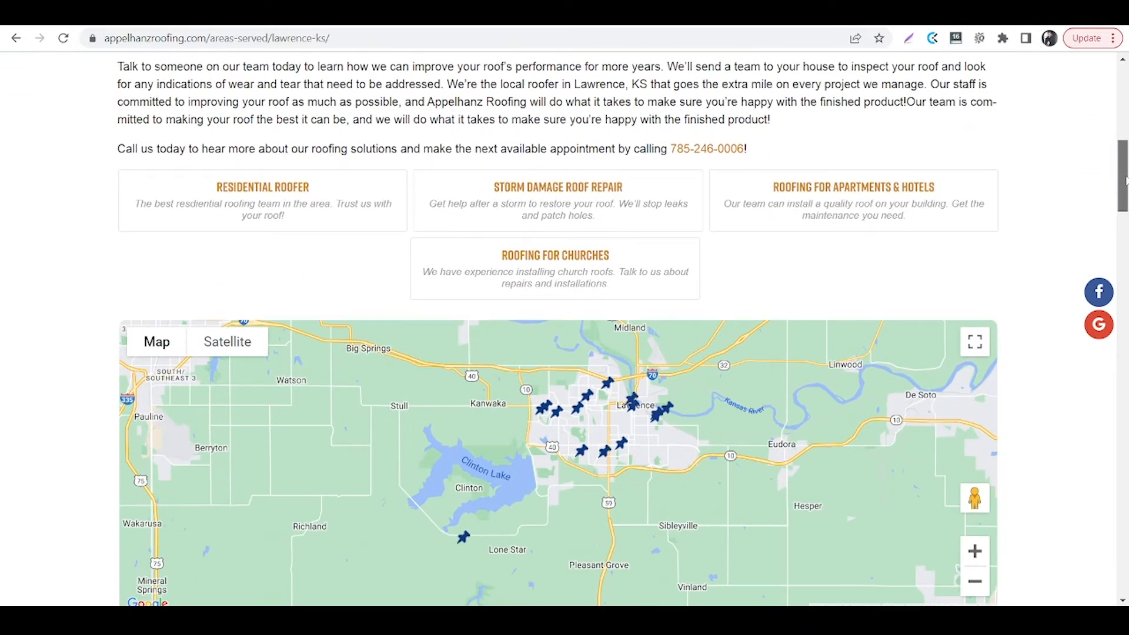
pyautogui.scroll(-3)
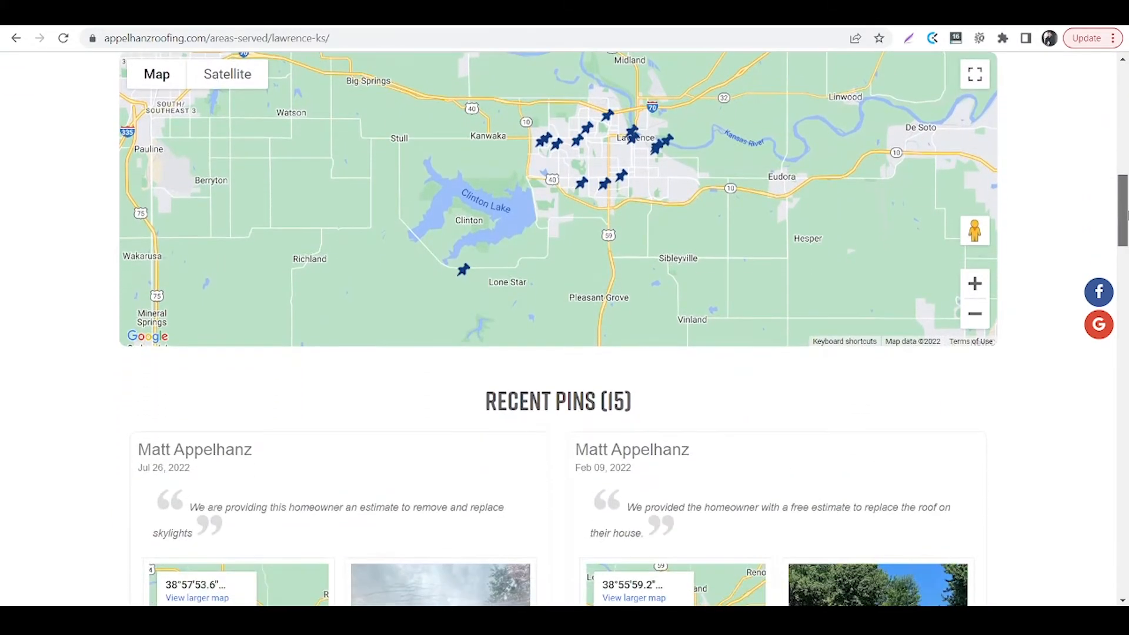
pyautogui.scroll(-3)
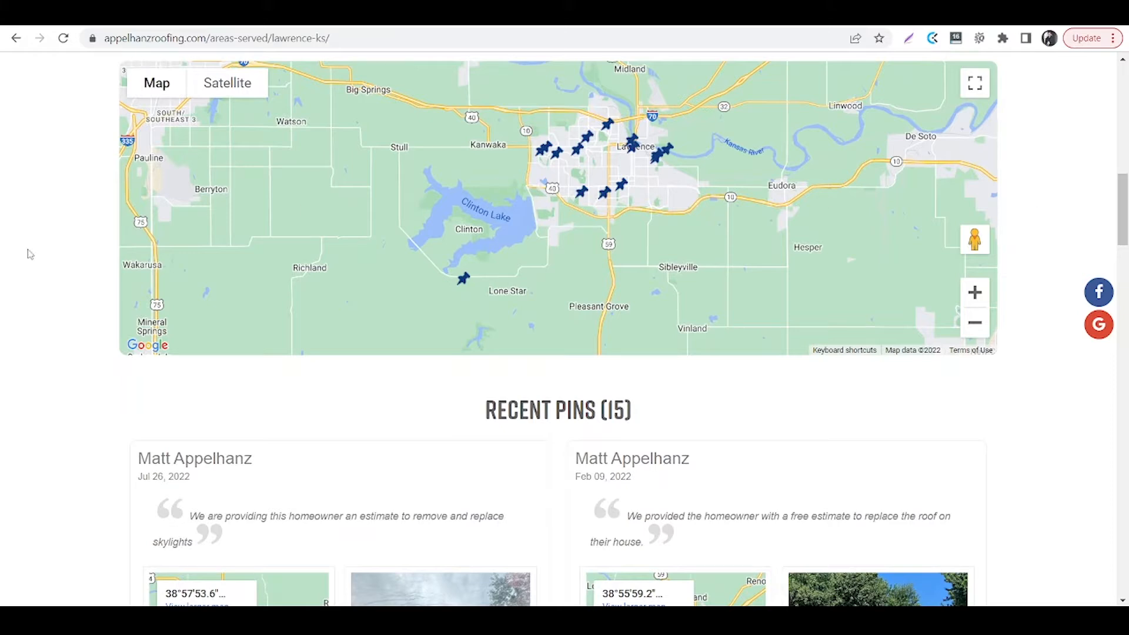
pyautogui.moveTo(3, 310)
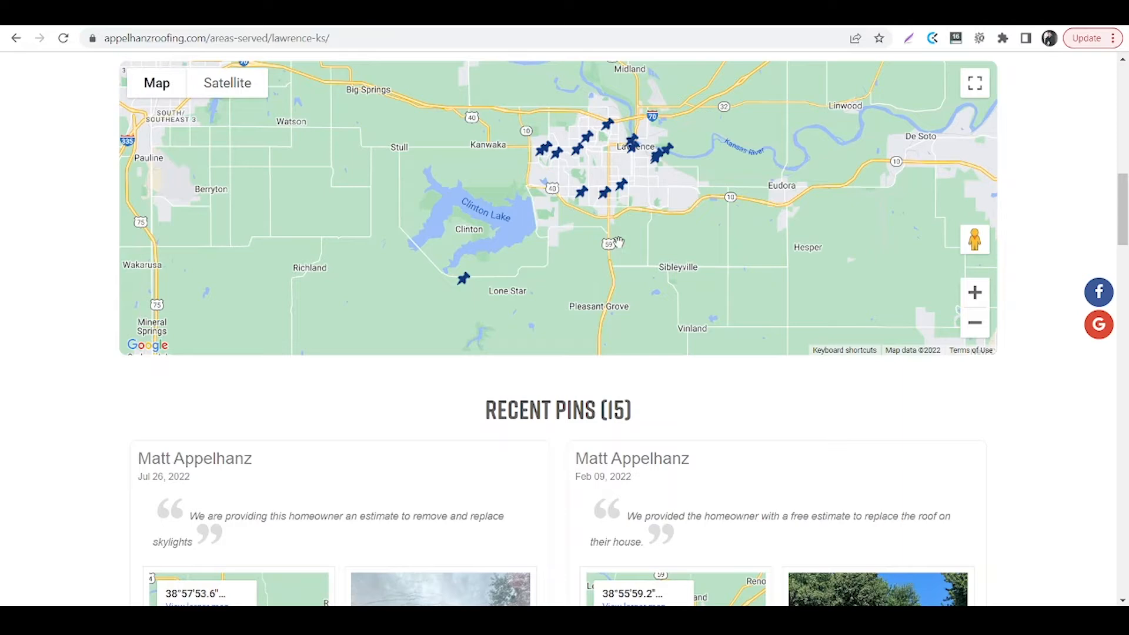
pyautogui.moveTo(10, 287)
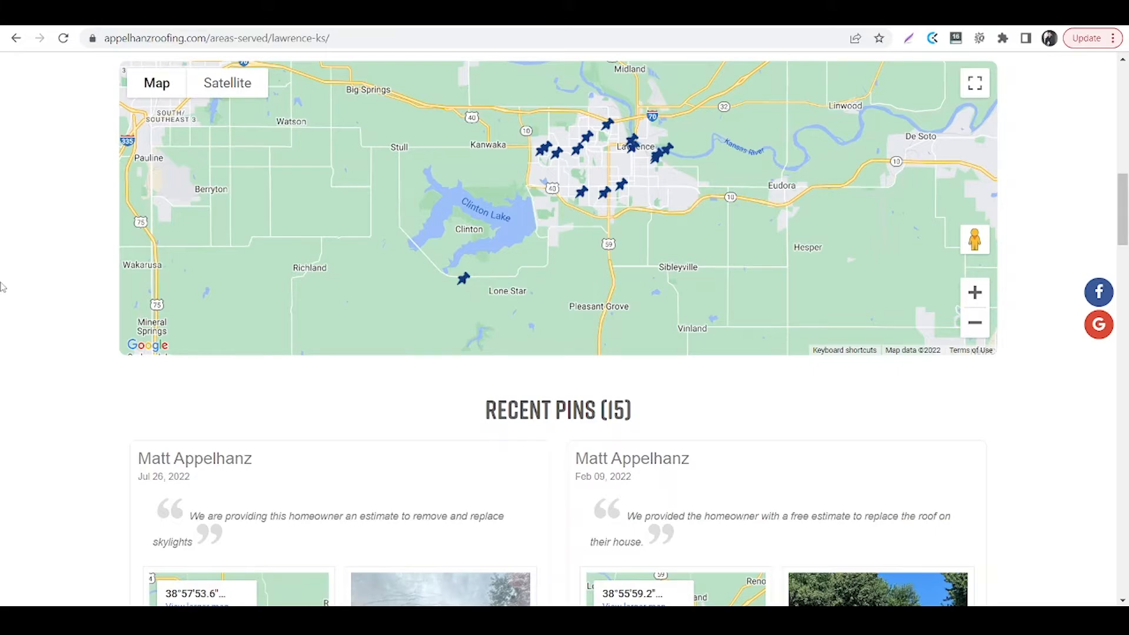
# Browse through the 15 Recent Pins check-in cards on the Lawrence, KS page
pyautogui.scroll(-3)
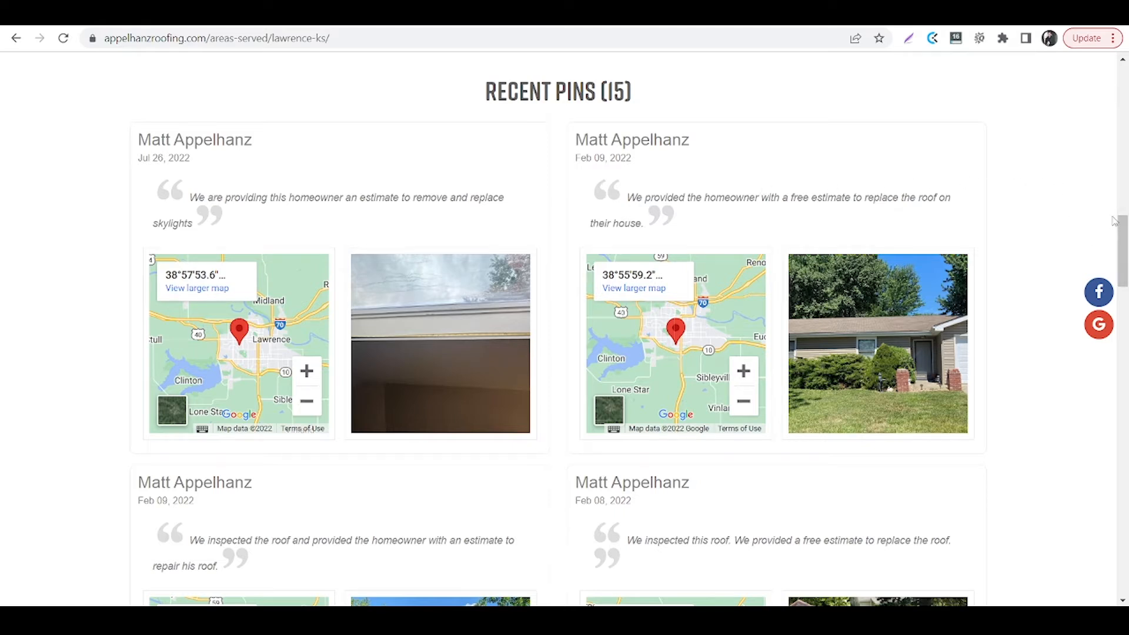
pyautogui.moveTo(561, 221)
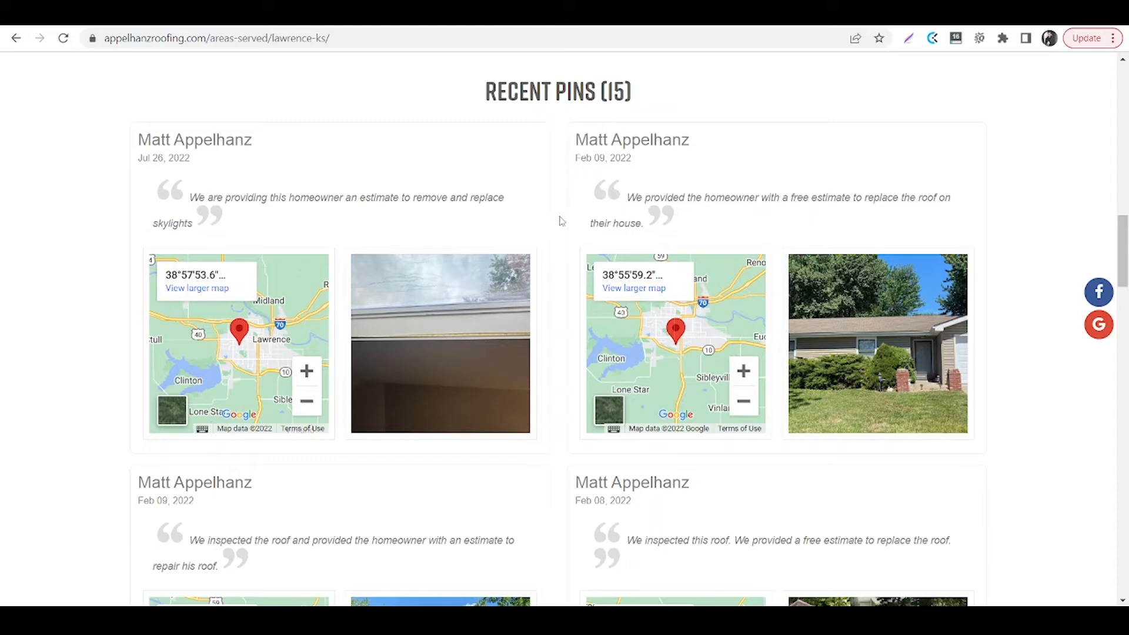
pyautogui.scroll(-3)
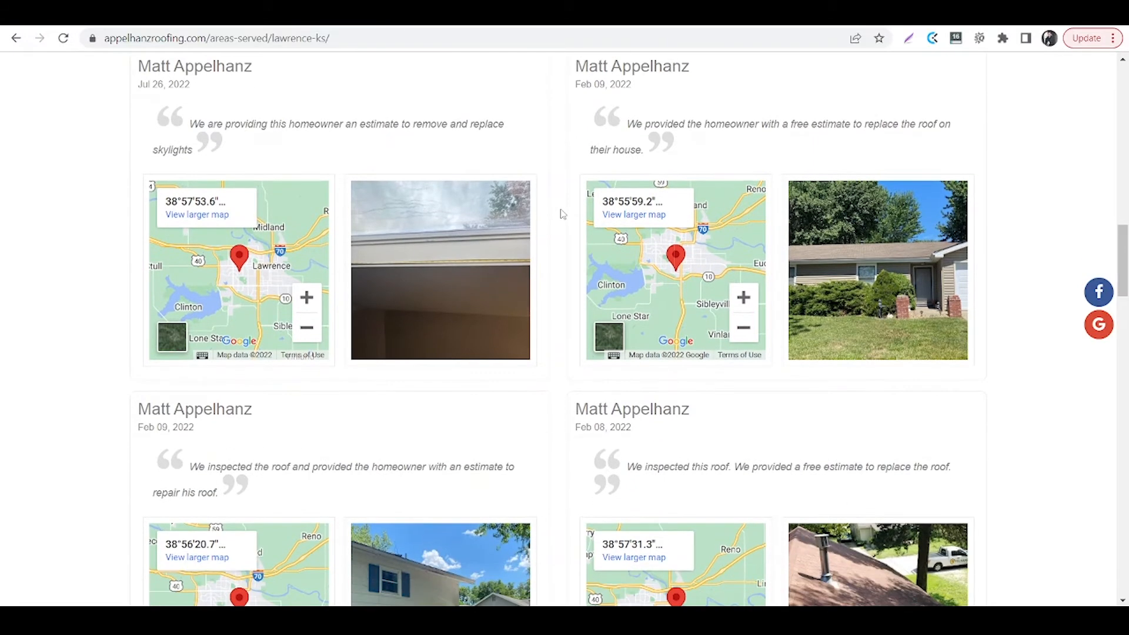
pyautogui.scroll(3)
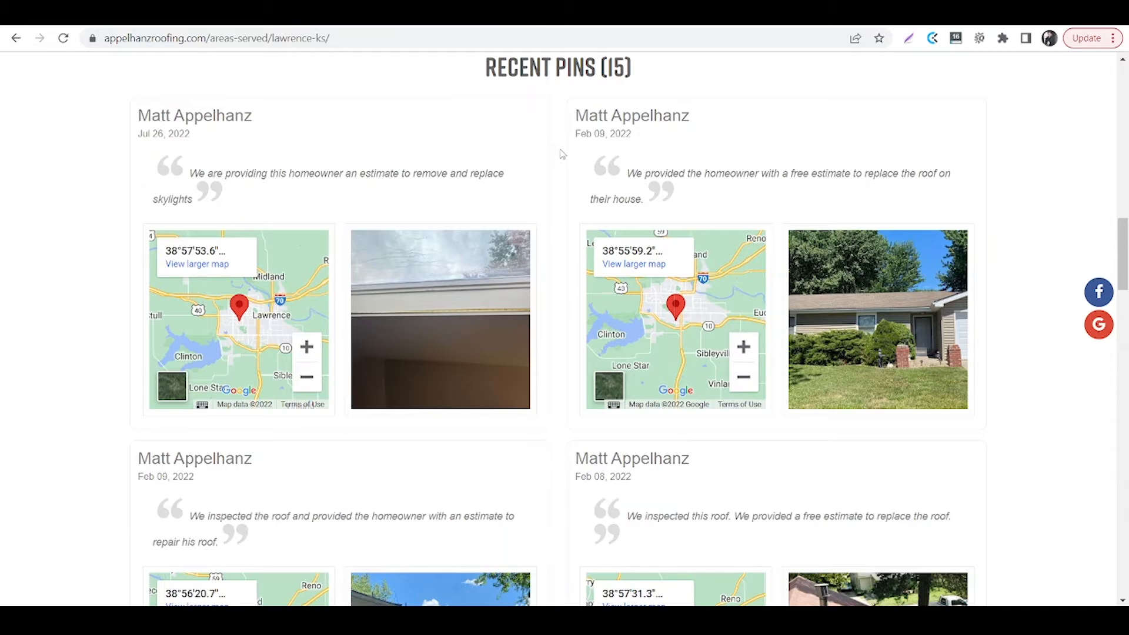
pyautogui.scroll(-3)
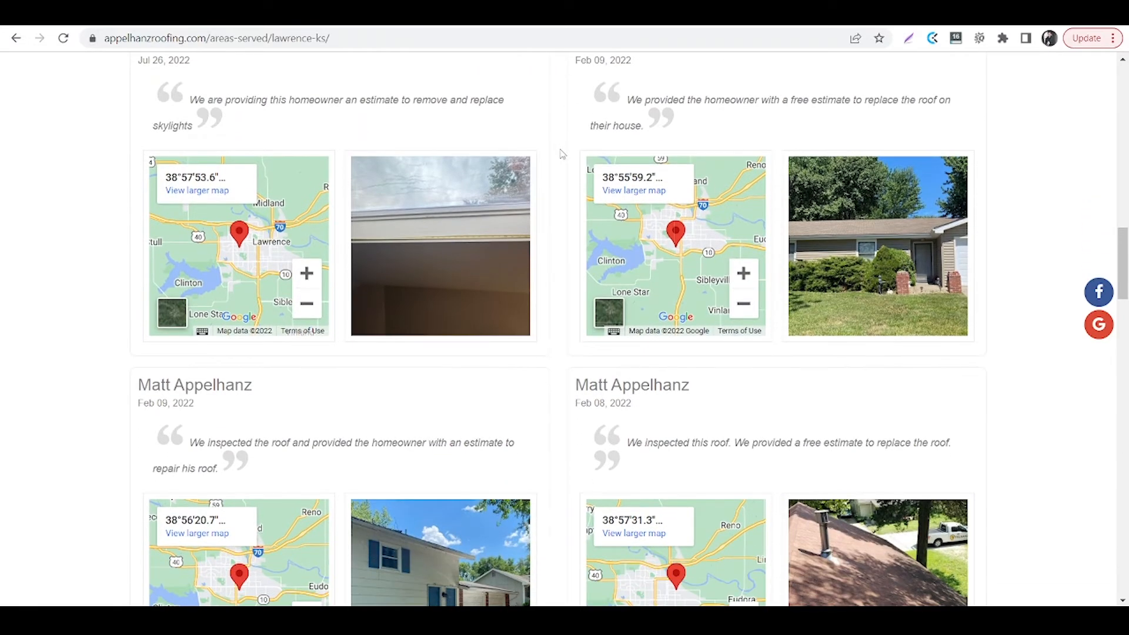
pyautogui.scroll(-3)
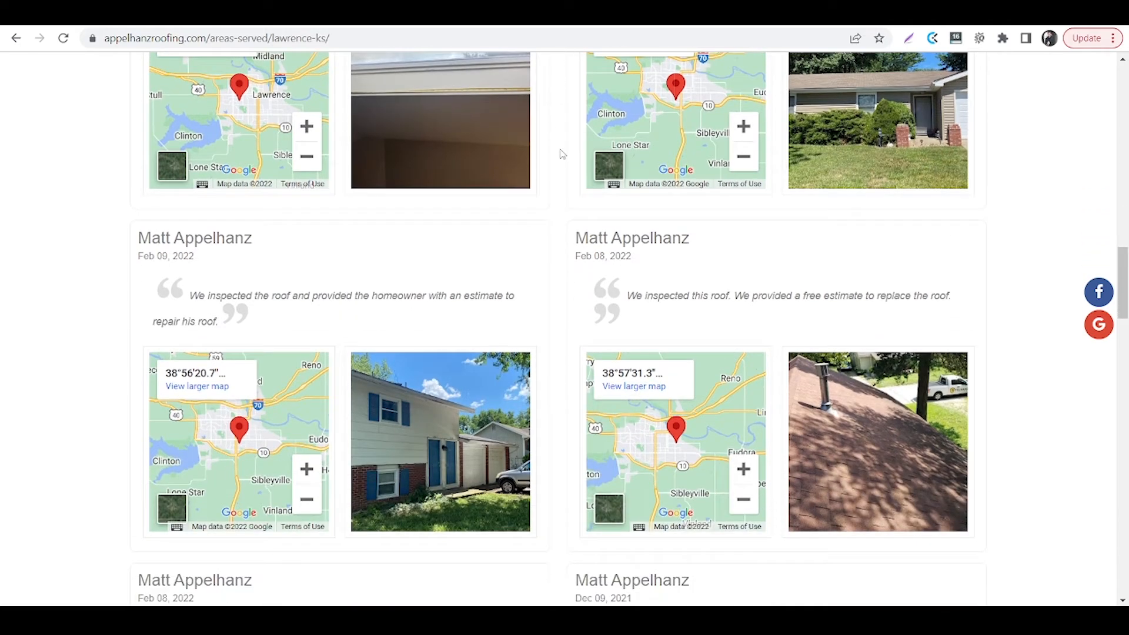
pyautogui.scroll(-3)
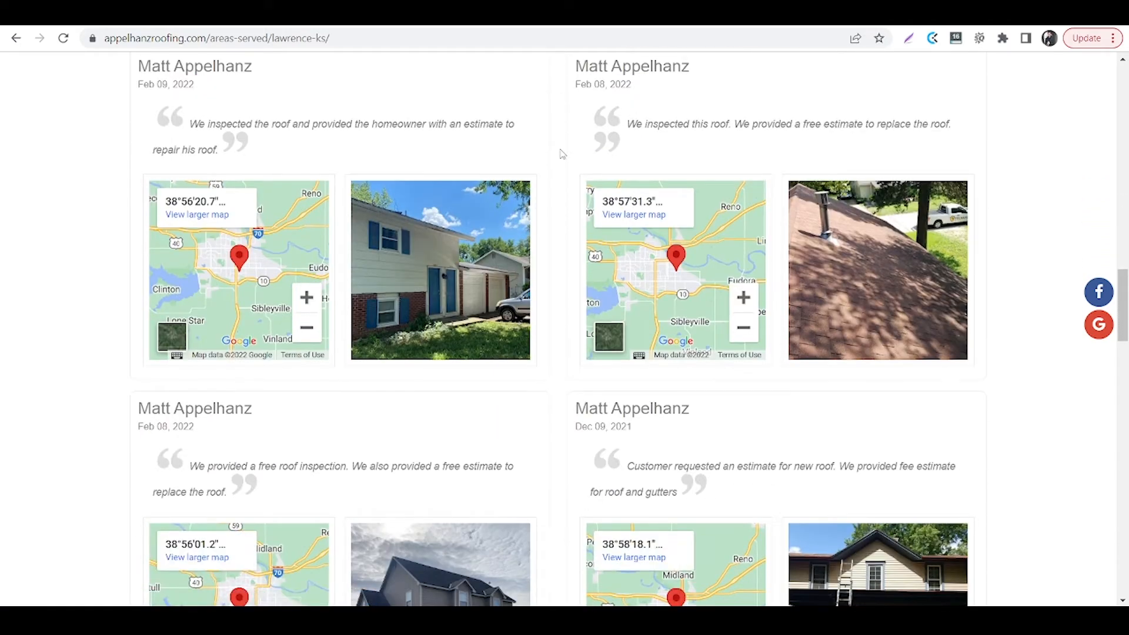
pyautogui.scroll(-3)
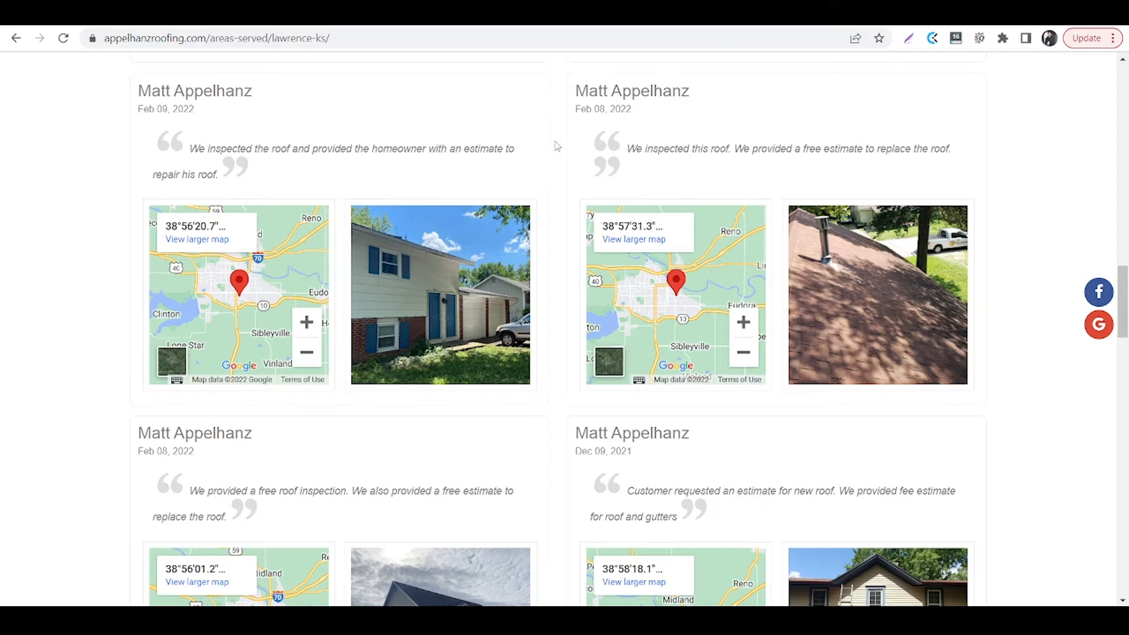
pyautogui.scroll(-3)
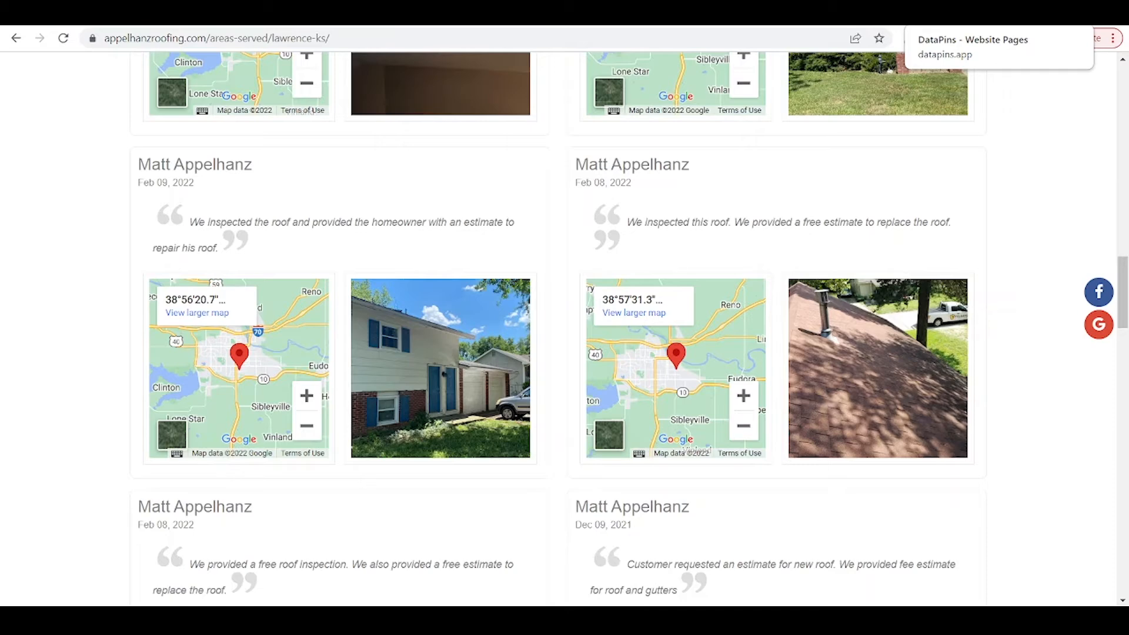
# Return to the DataPins Website Pages list of 40 pages
pyautogui.click(971, 40)
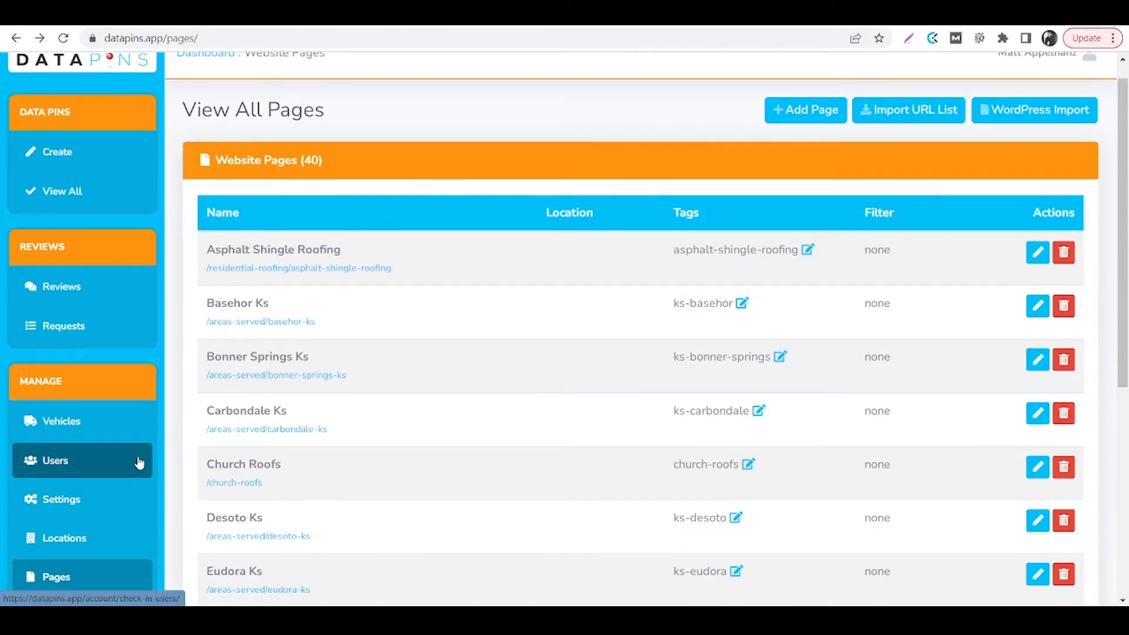
pyautogui.moveTo(1034, 110)
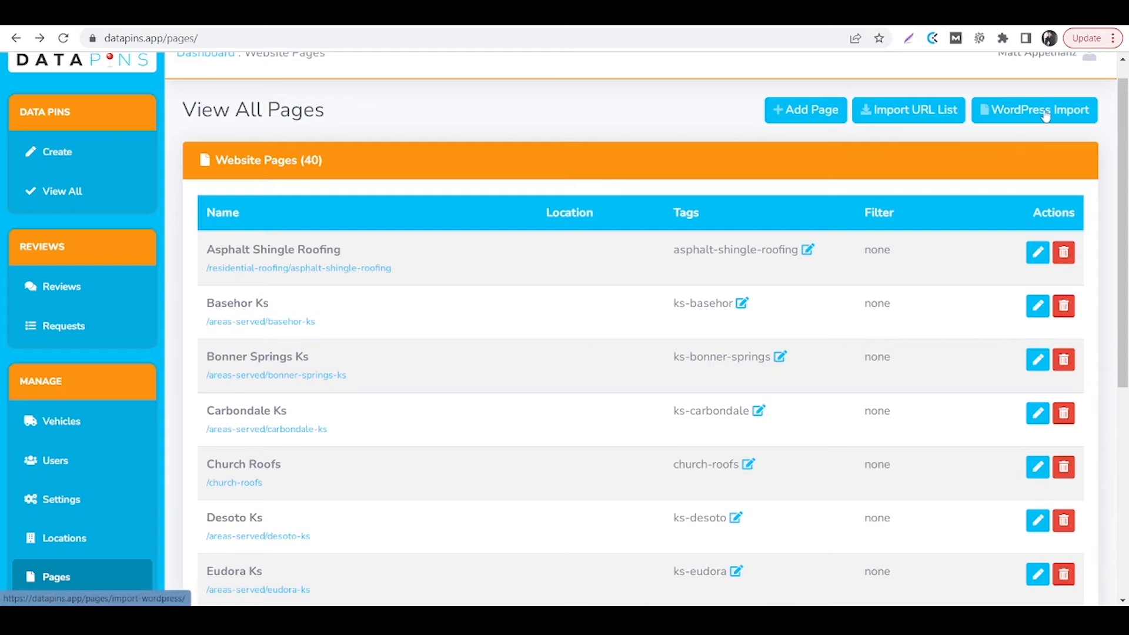
pyautogui.moveTo(1037, 136)
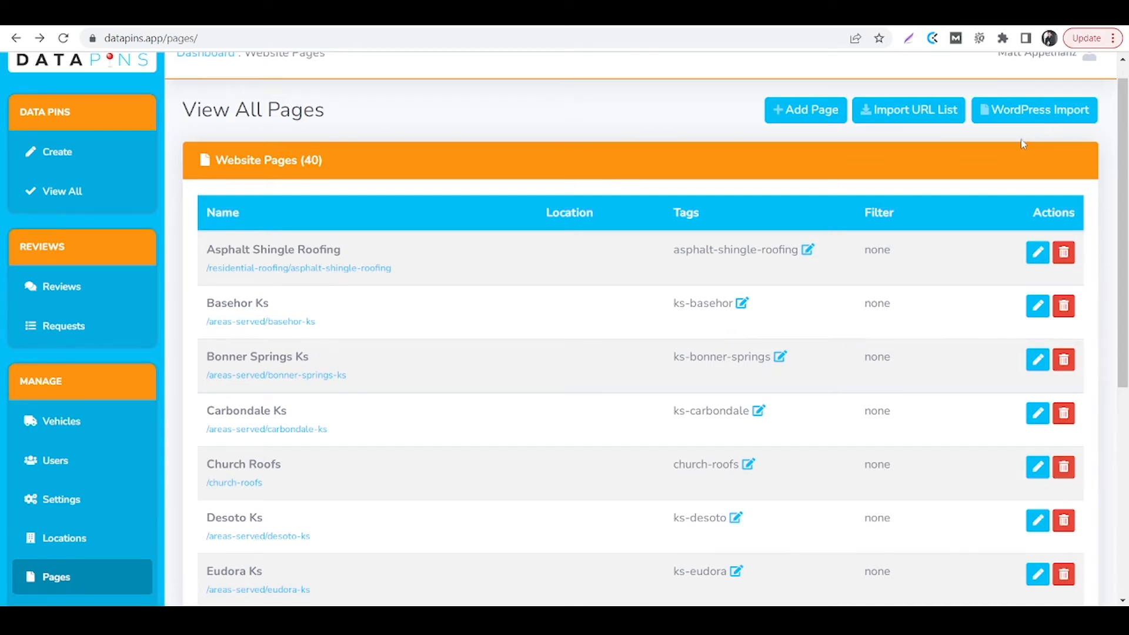
pyautogui.moveTo(909, 110)
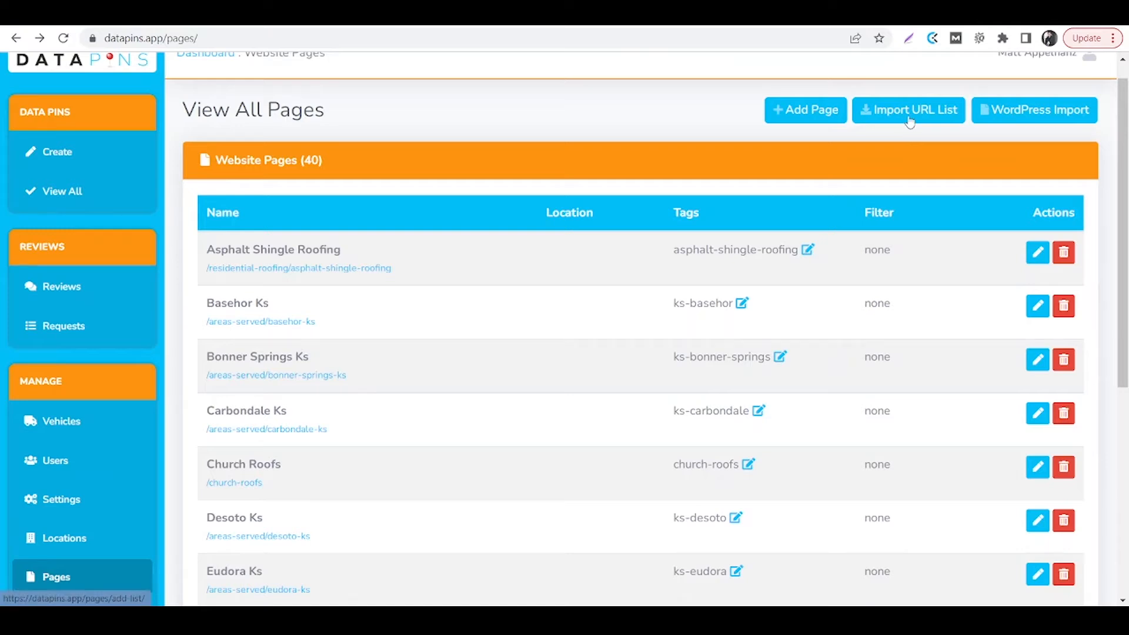
pyautogui.moveTo(895, 130)
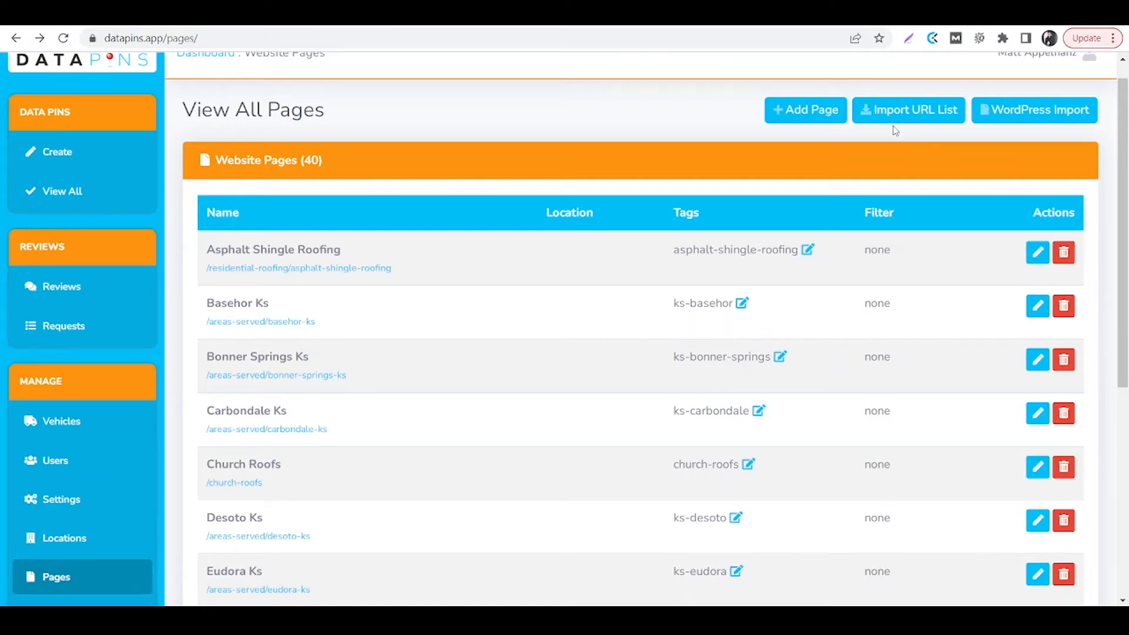
pyautogui.moveTo(850, 143)
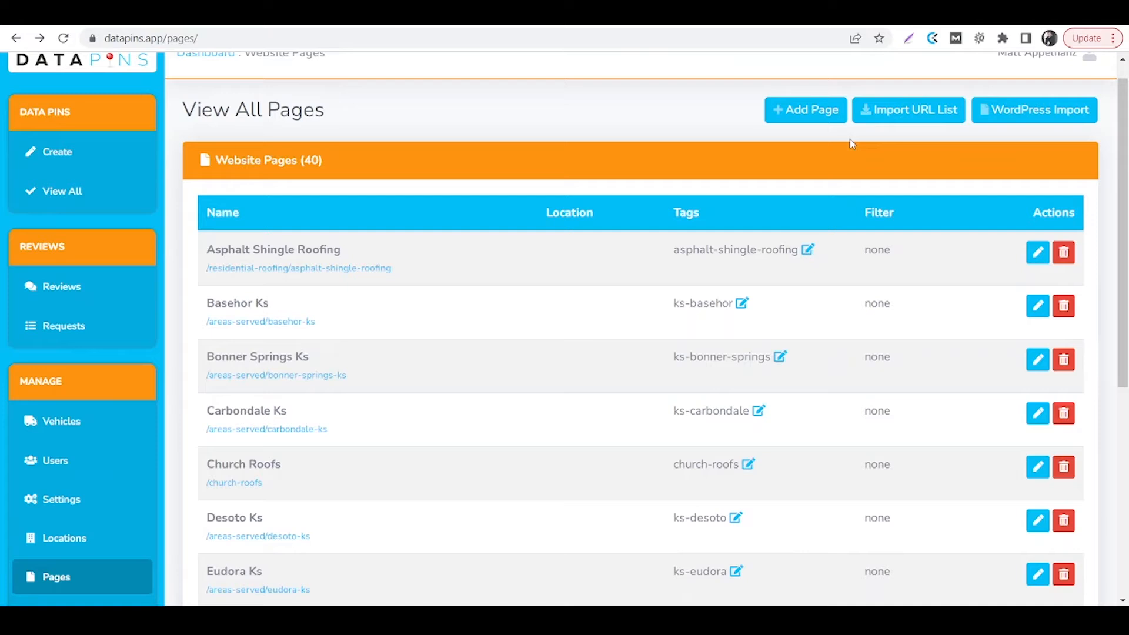
pyautogui.moveTo(790, 110)
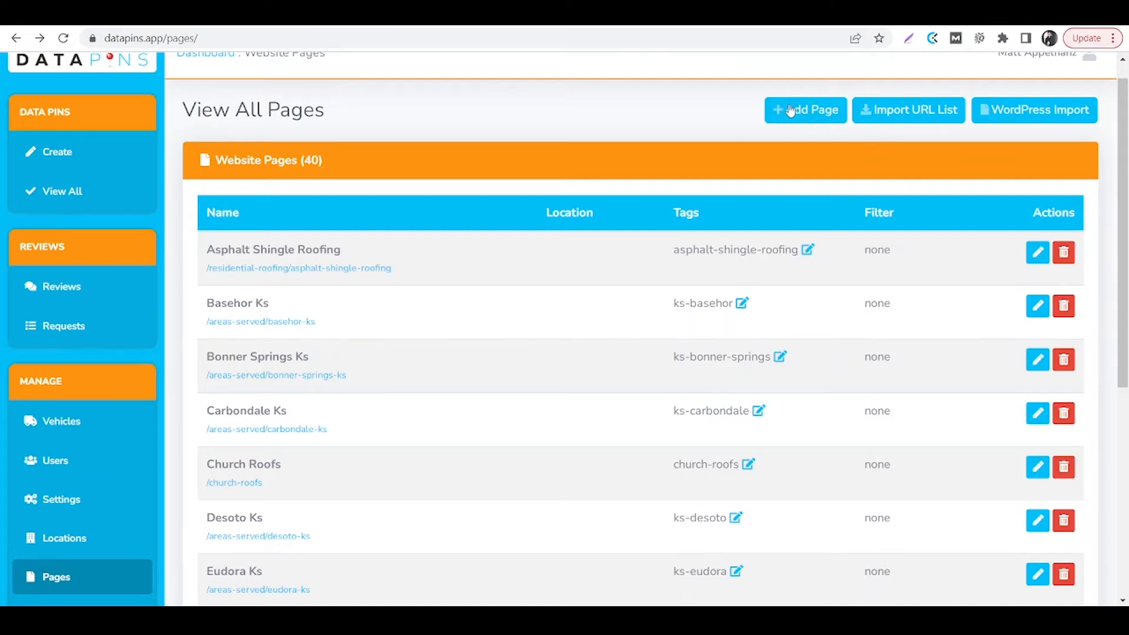
pyautogui.moveTo(615, 139)
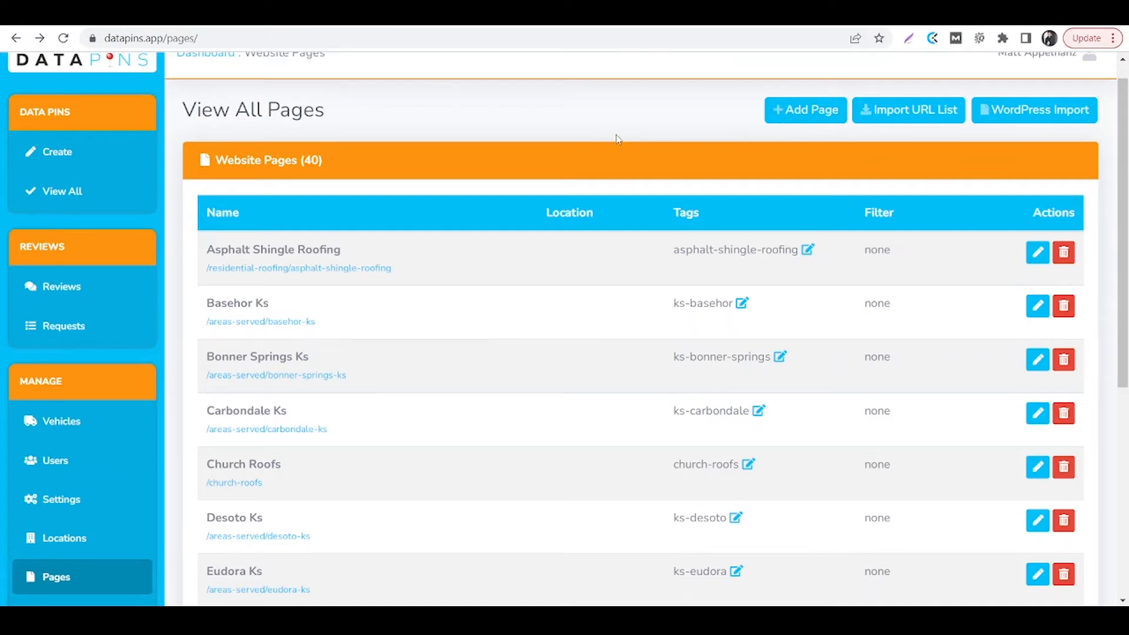
pyautogui.moveTo(641, 152)
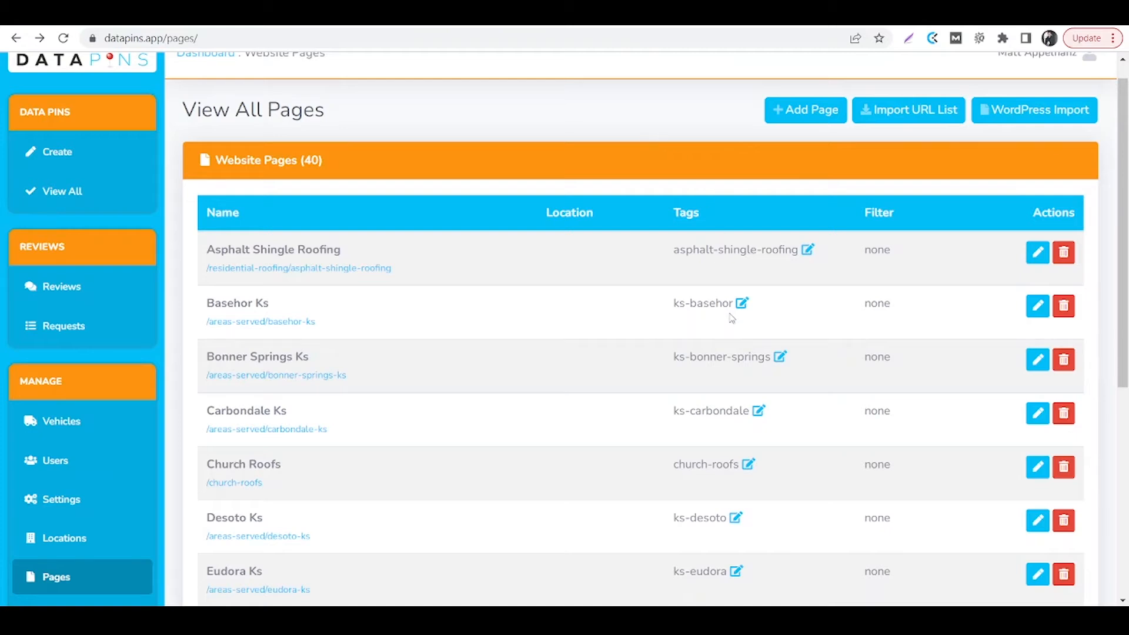
pyautogui.moveTo(248, 267)
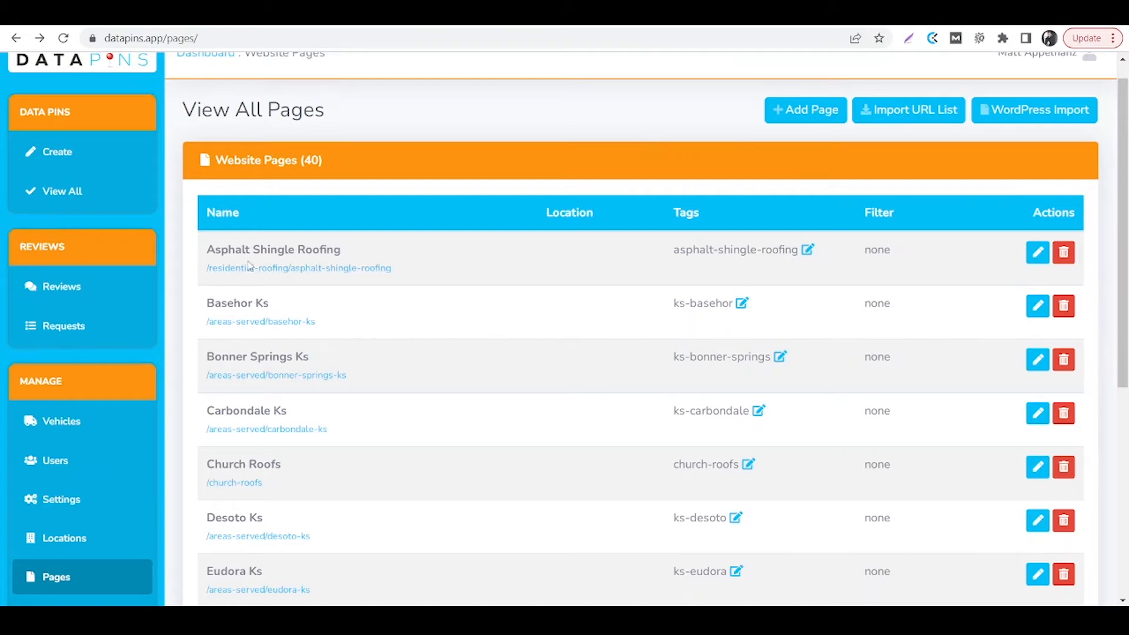
pyautogui.moveTo(695, 323)
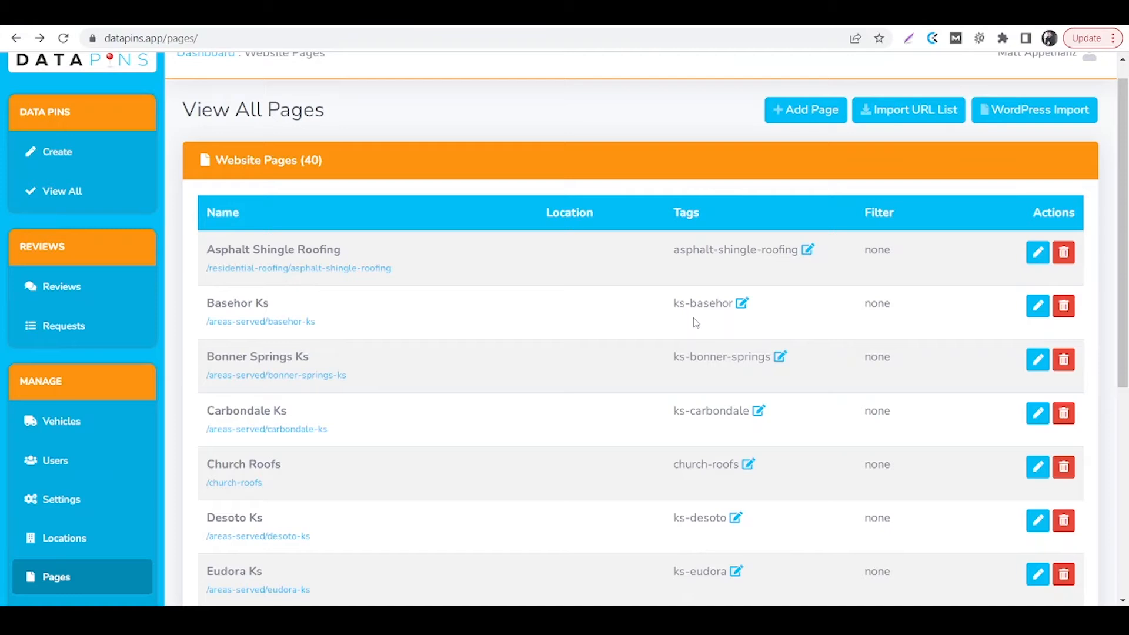
pyautogui.moveTo(686, 318)
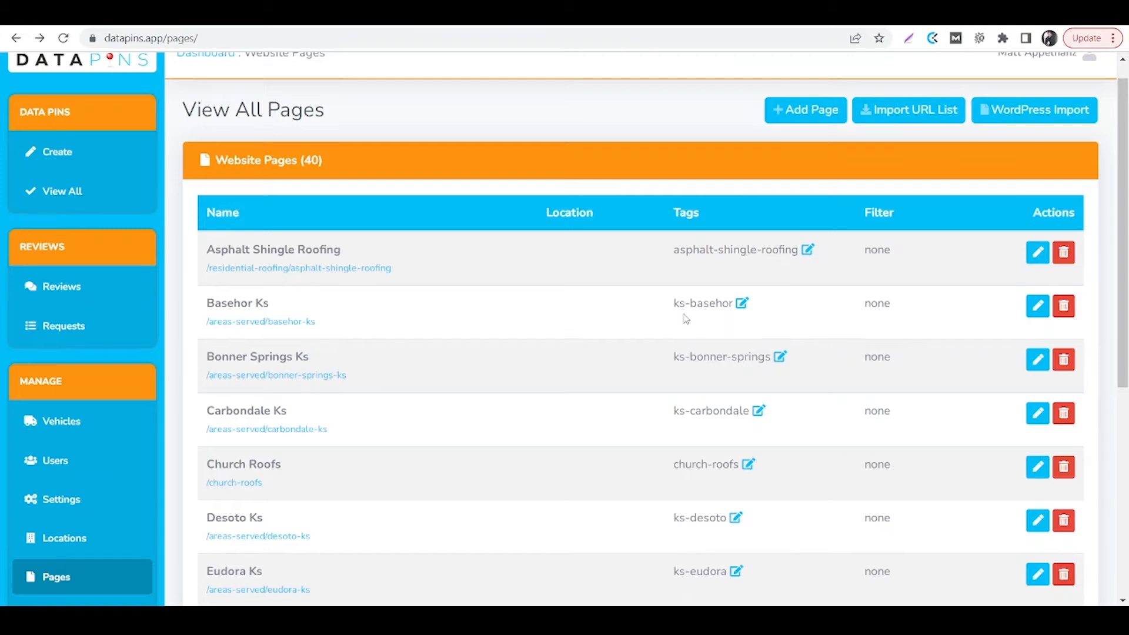
pyautogui.moveTo(727, 285)
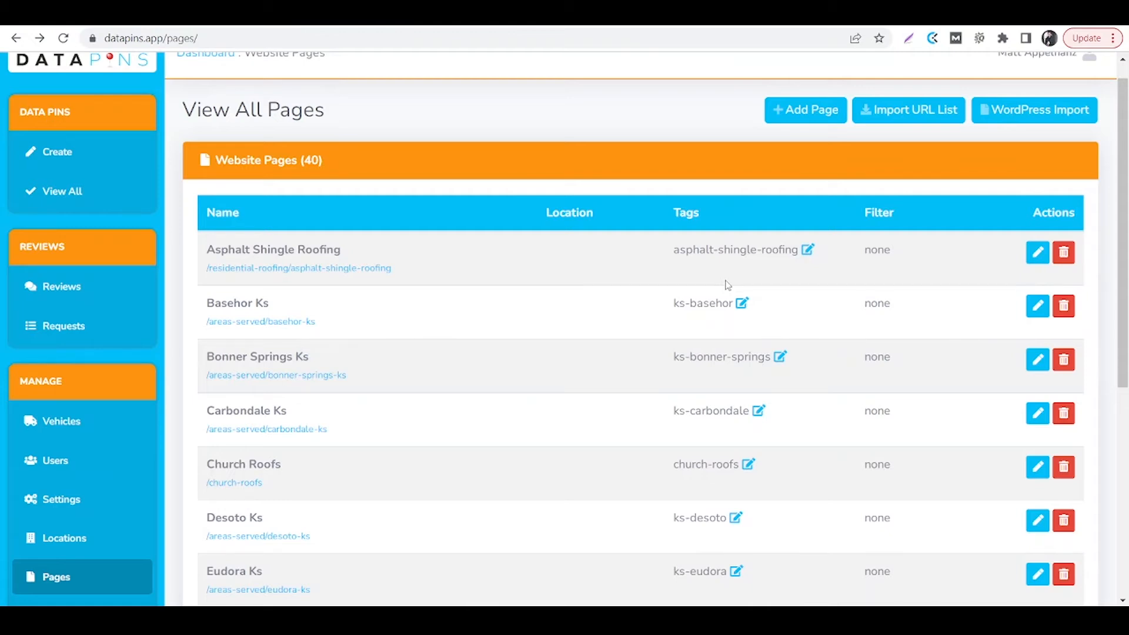
pyautogui.moveTo(83, 152)
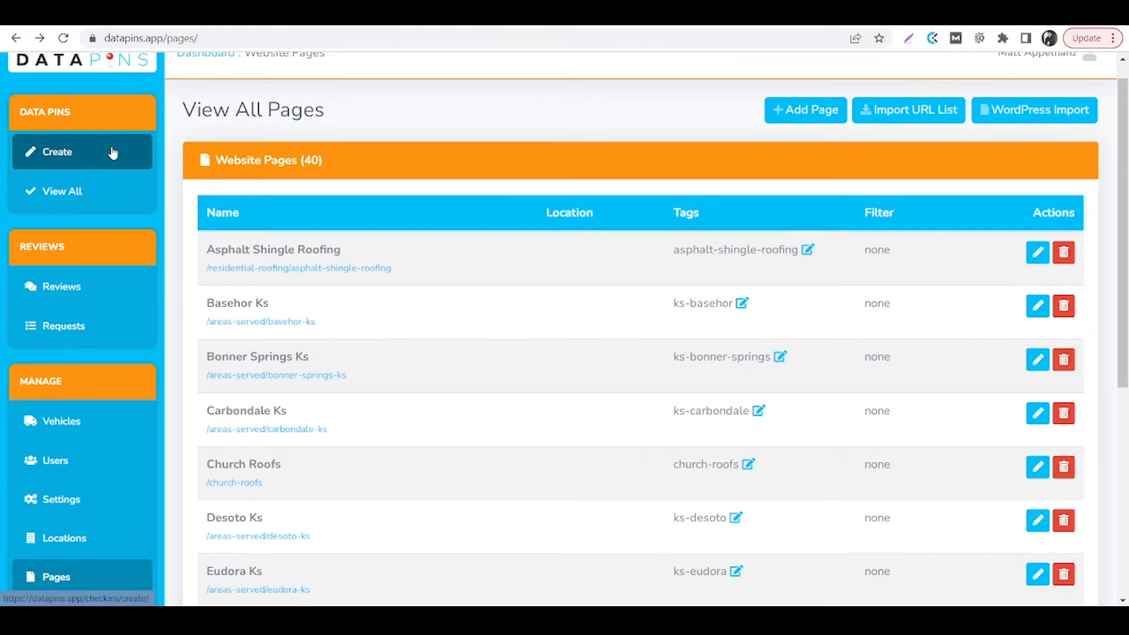
# Start a new pin via Data Pins > Create and reach the Choose Tags checkboxes
pyautogui.click(57, 152)
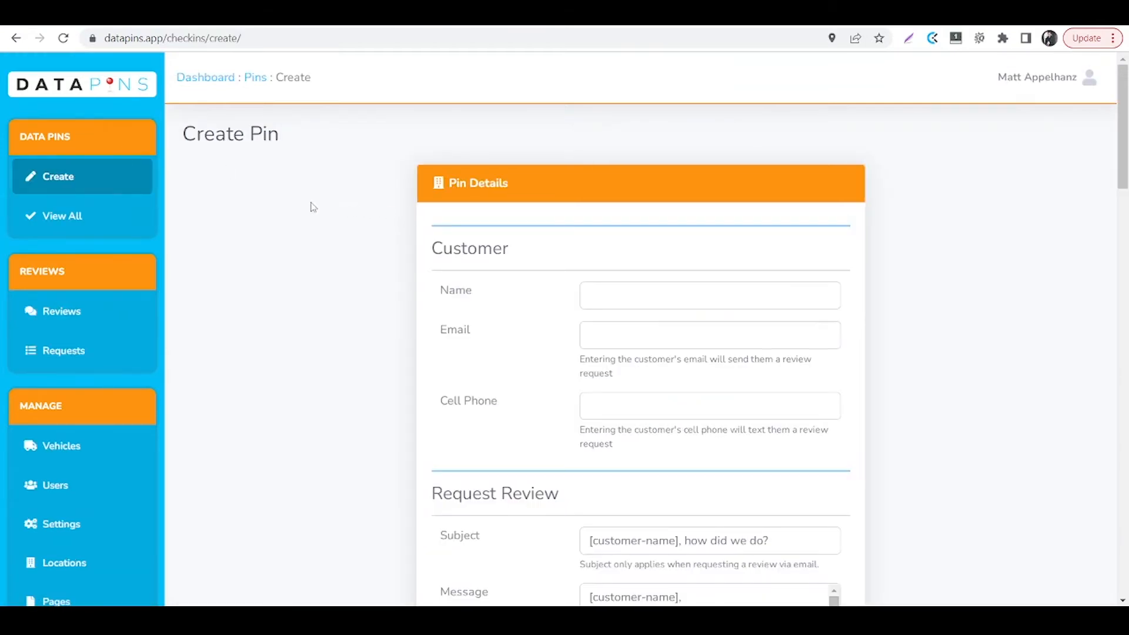
pyautogui.scroll(-3)
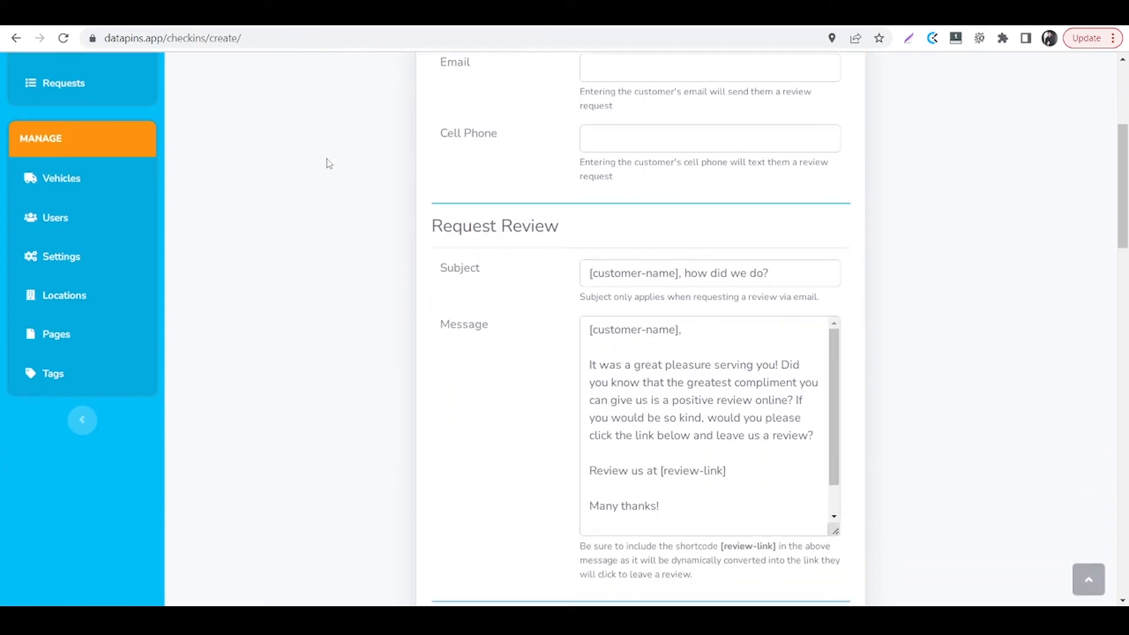
pyautogui.scroll(-3)
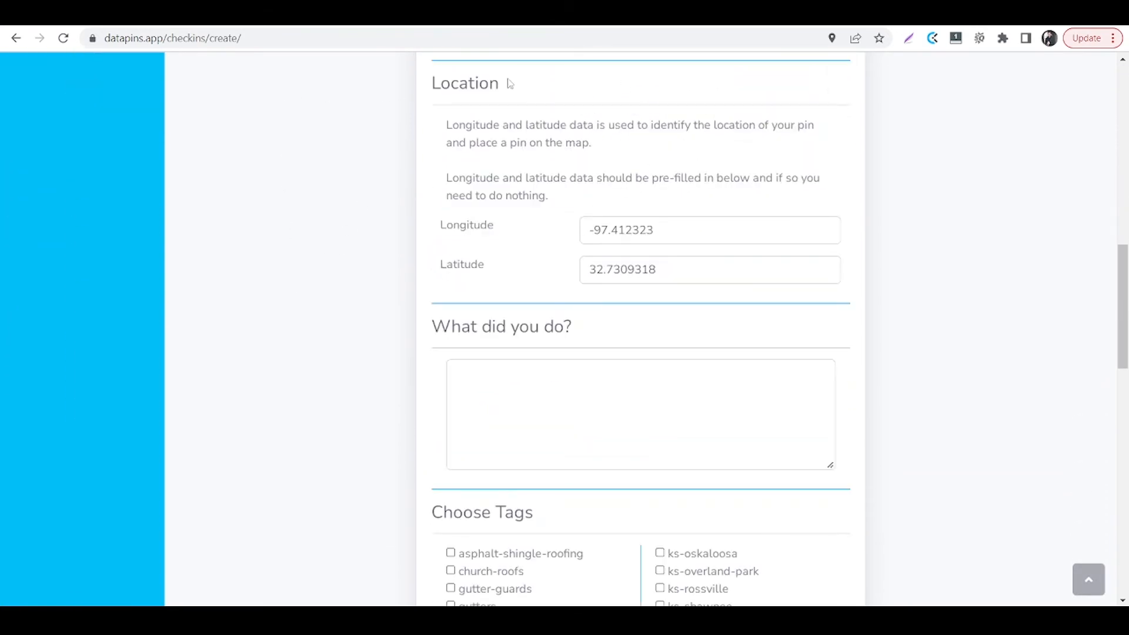
pyautogui.scroll(-3)
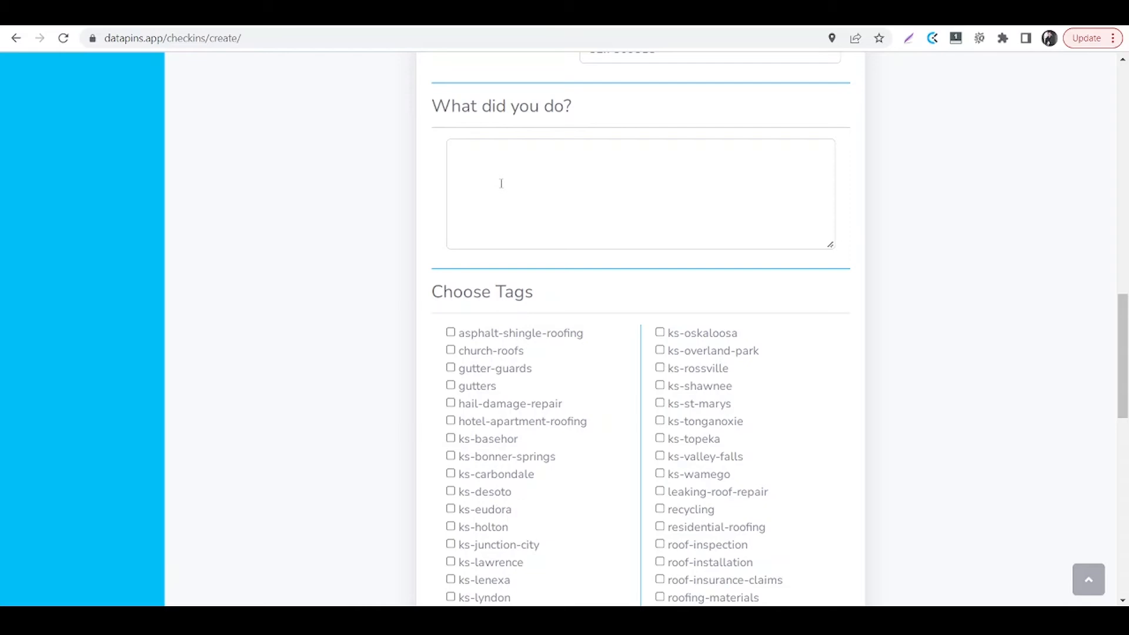
# Tick the ks-lawrence tag for the new pin and reach the Create Pin button
pyautogui.scroll(-3)
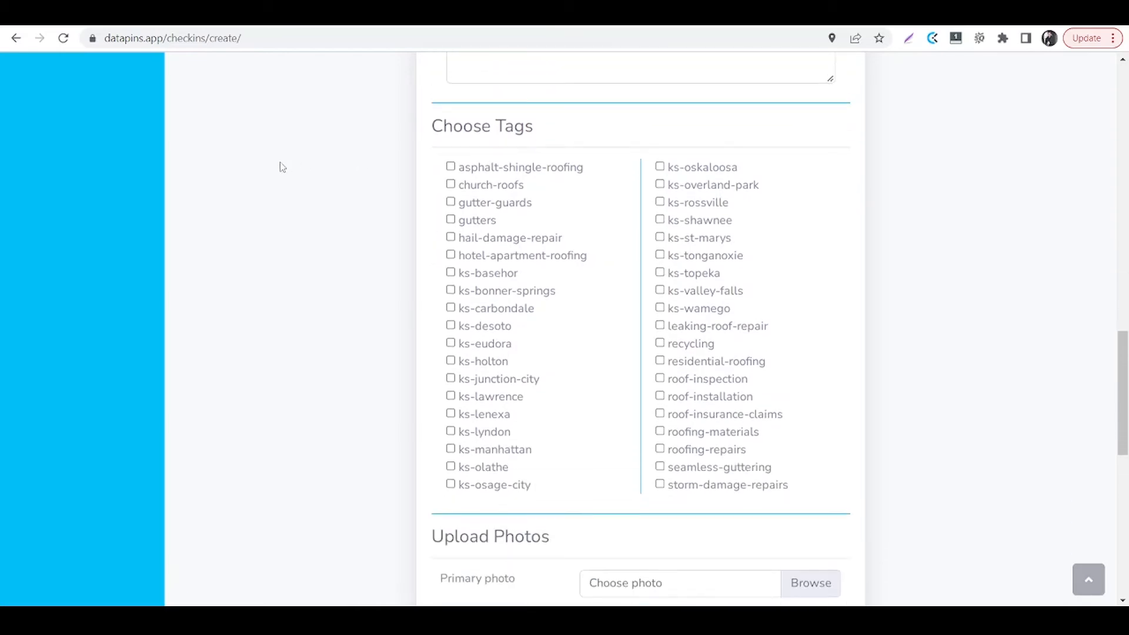
pyautogui.scroll(-3)
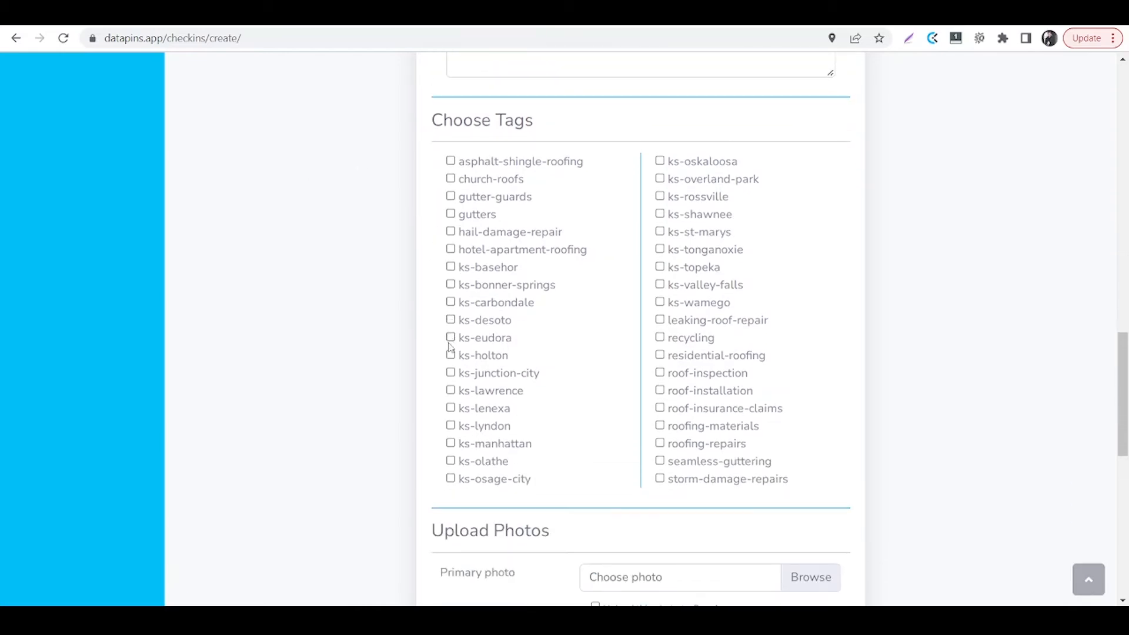
pyautogui.click(451, 390)
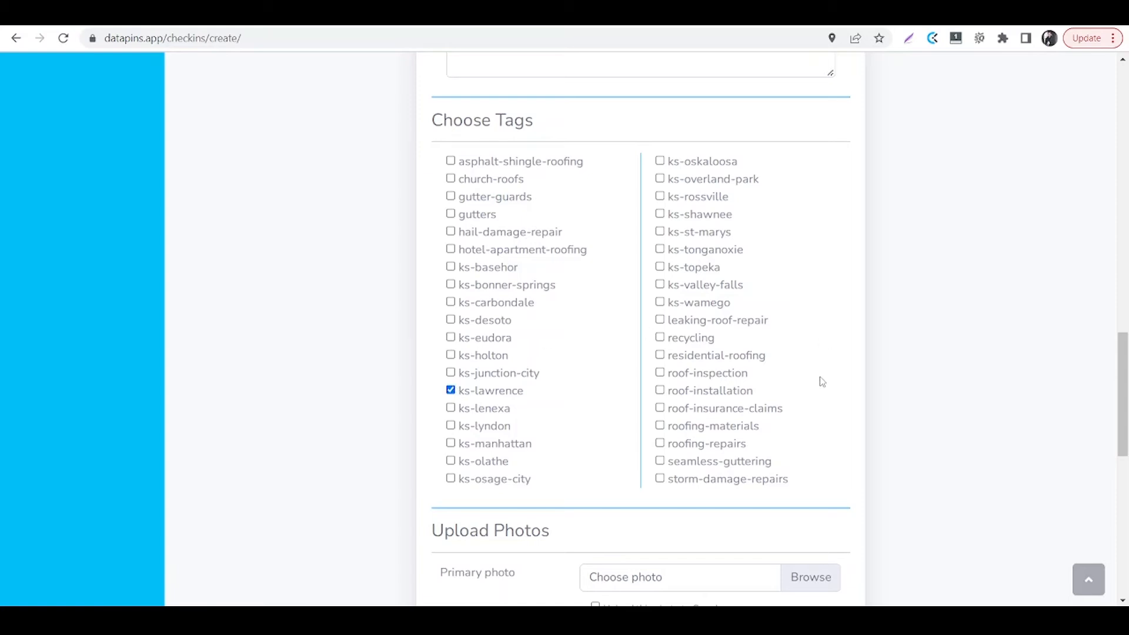
pyautogui.moveTo(450, 214)
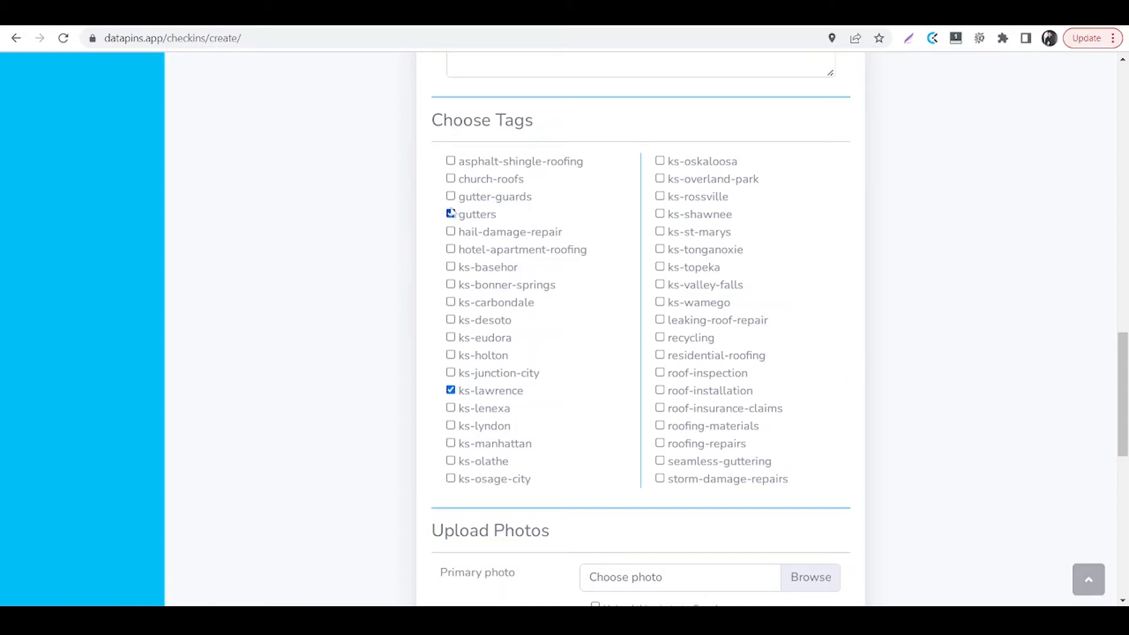
pyautogui.scroll(-3)
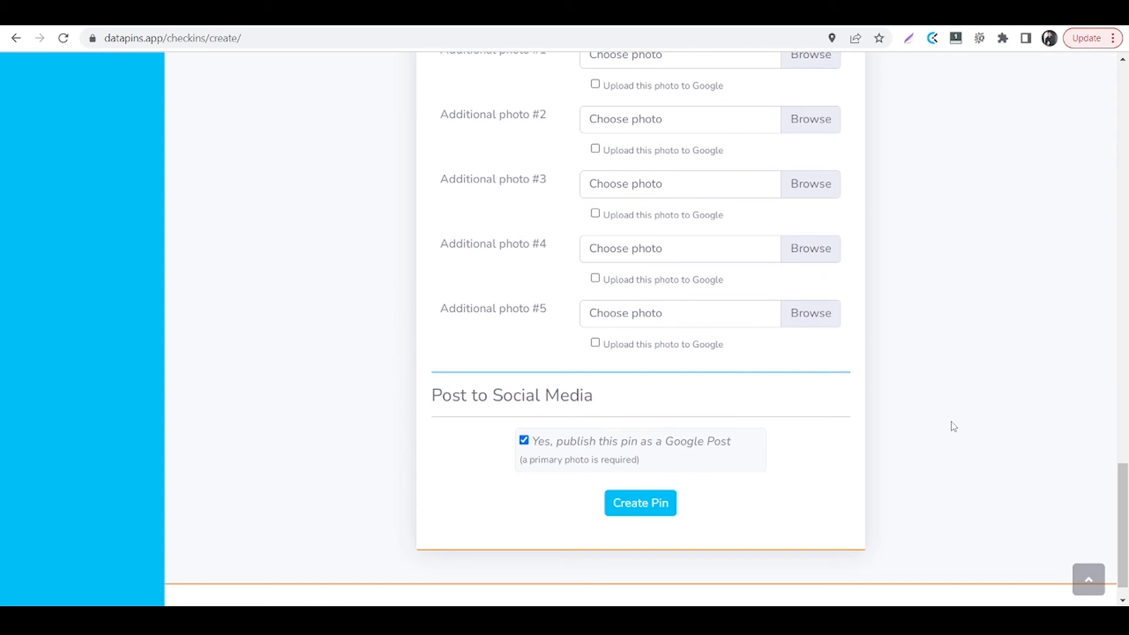
pyautogui.scroll(-3)
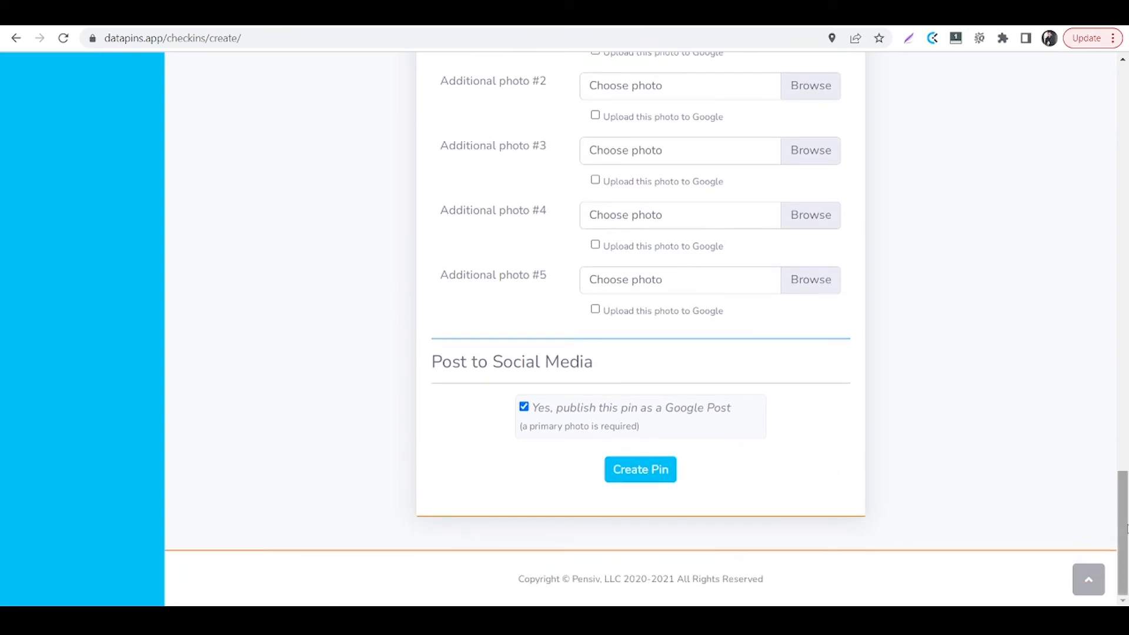
pyautogui.scroll(3)
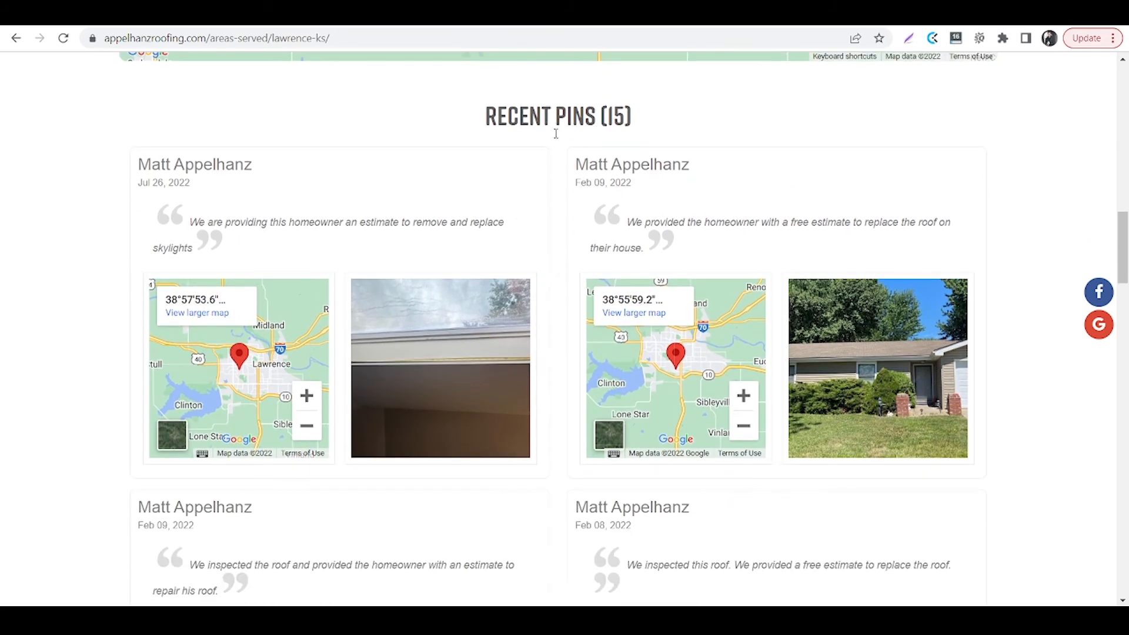
pyautogui.moveTo(567, 239)
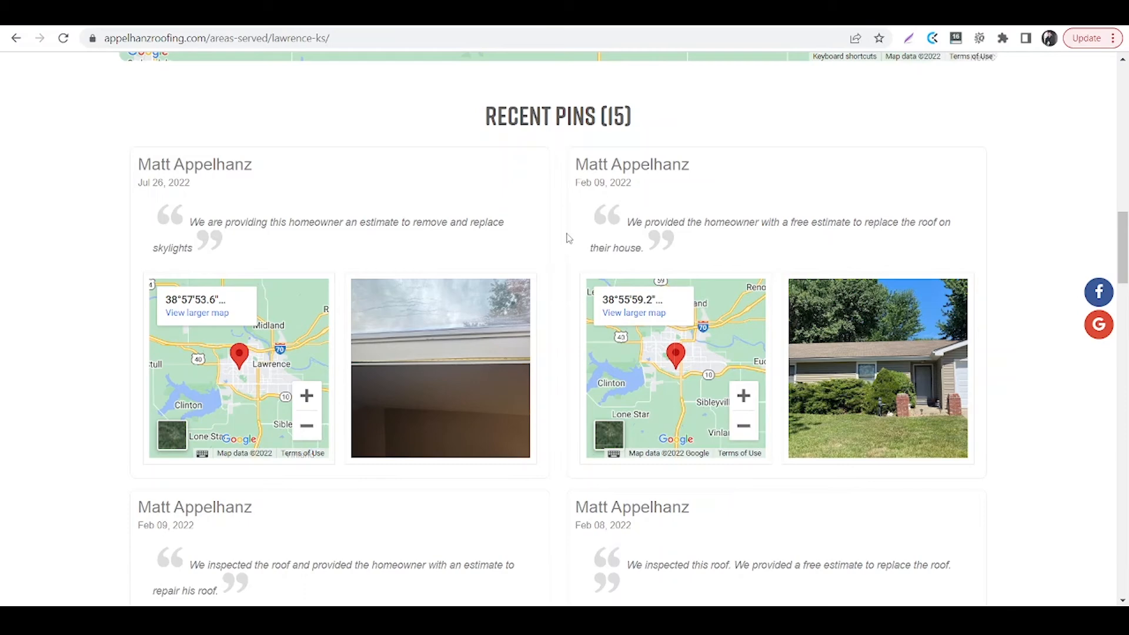
pyautogui.moveTo(556, 223)
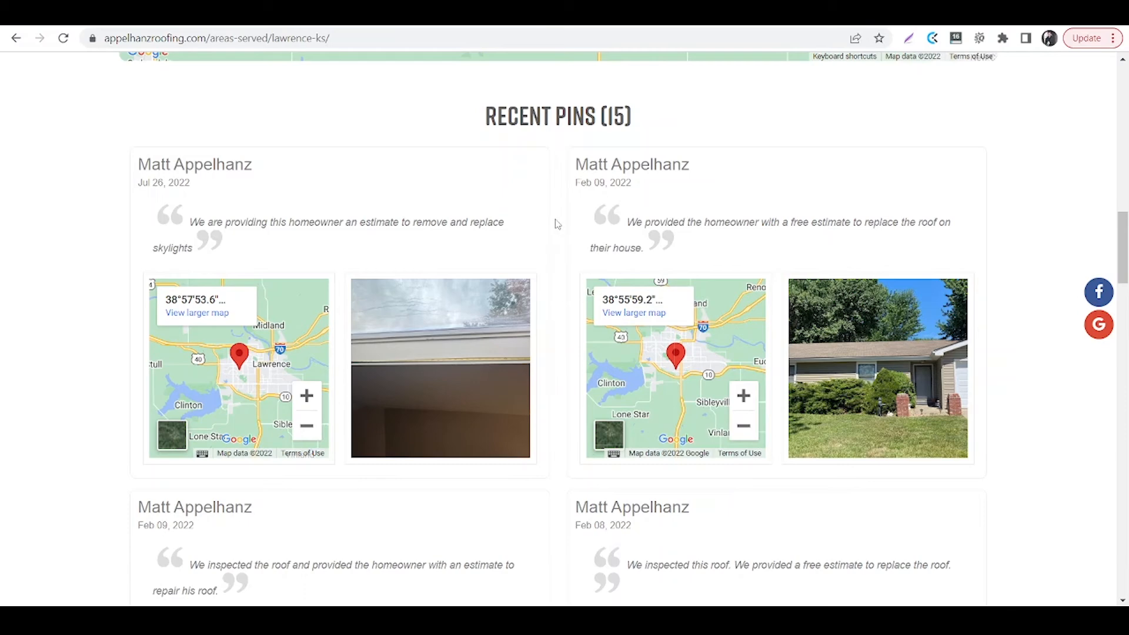
# Scroll the Lawrence, KS page to its Recent Pins section of 15 entries
pyautogui.scroll(-3)
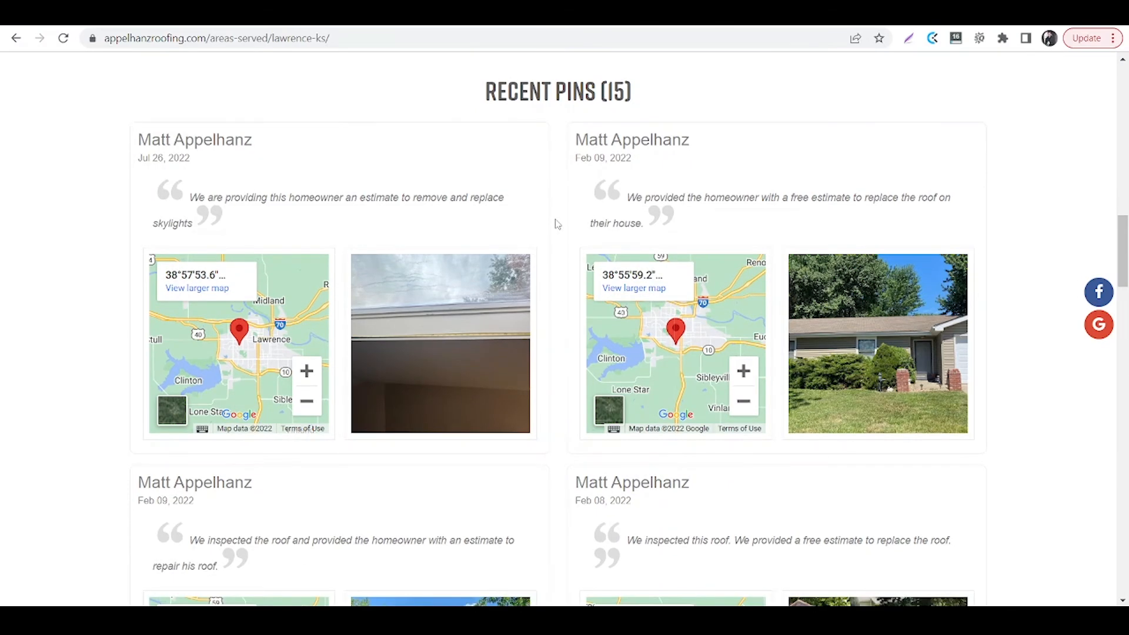